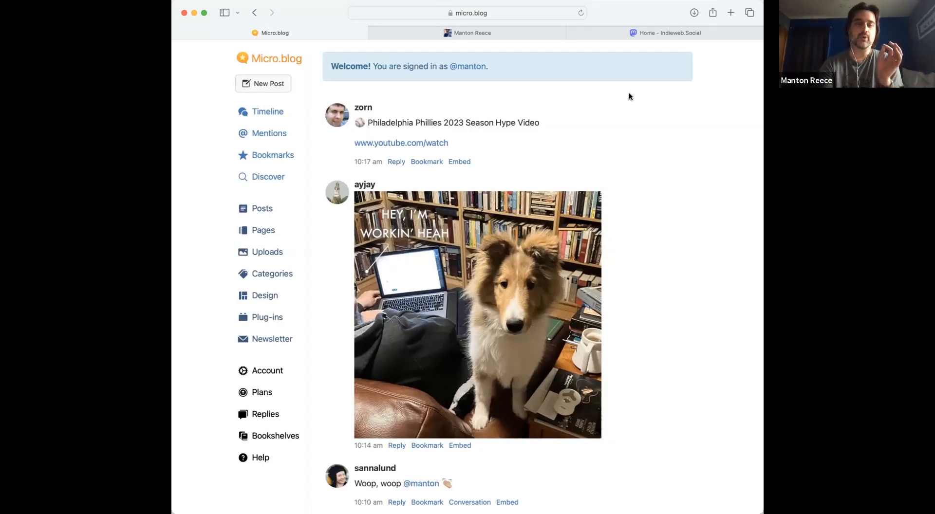
mouse_move(603, 94)
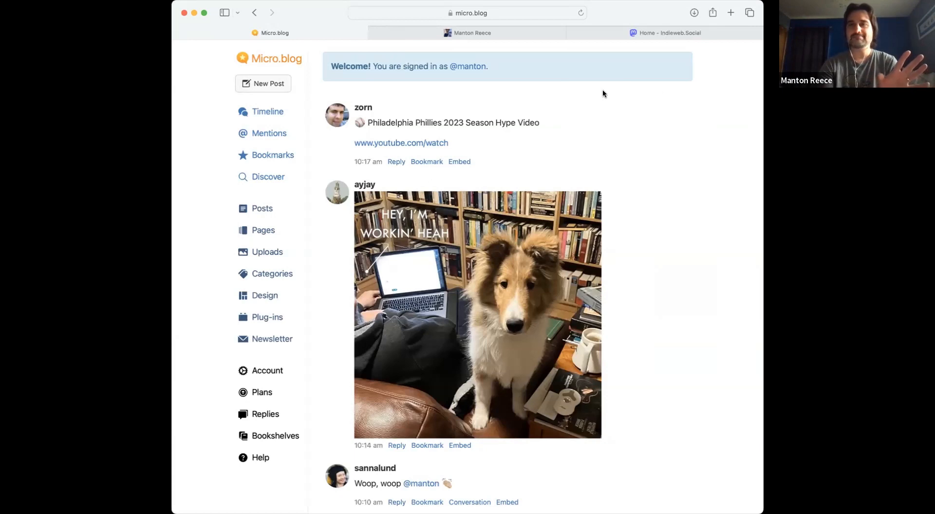
- View the manton.org podcast transcripts post, then switch to the indieweb.social Mastodon home feed
scroll("down", 3)
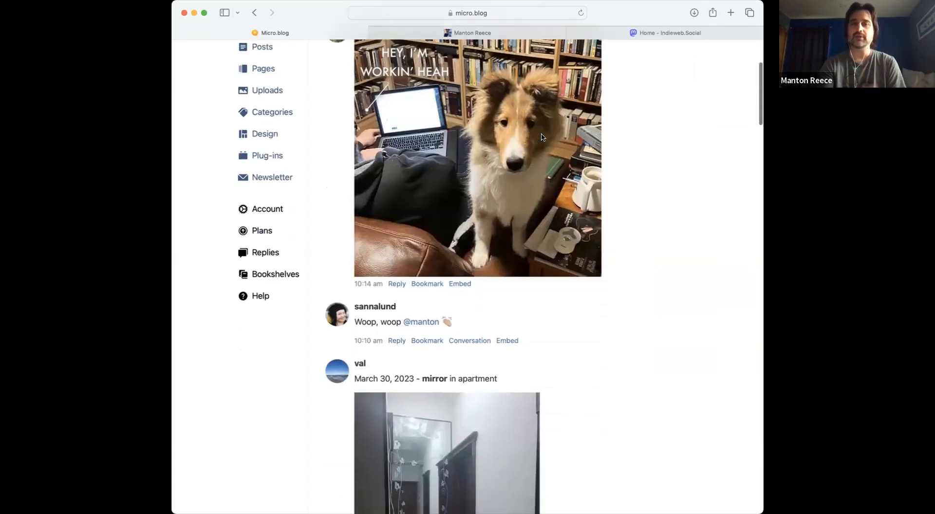
scroll("up", 3)
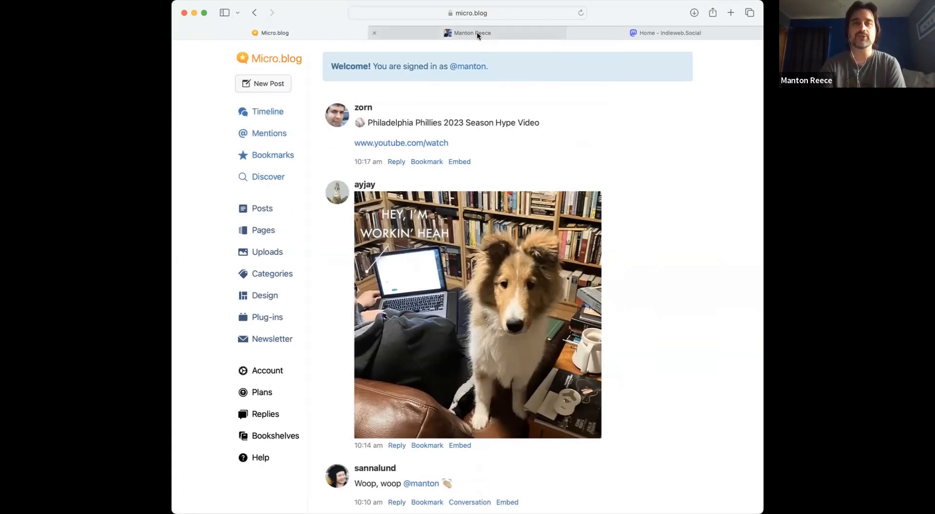
left_click(472, 33)
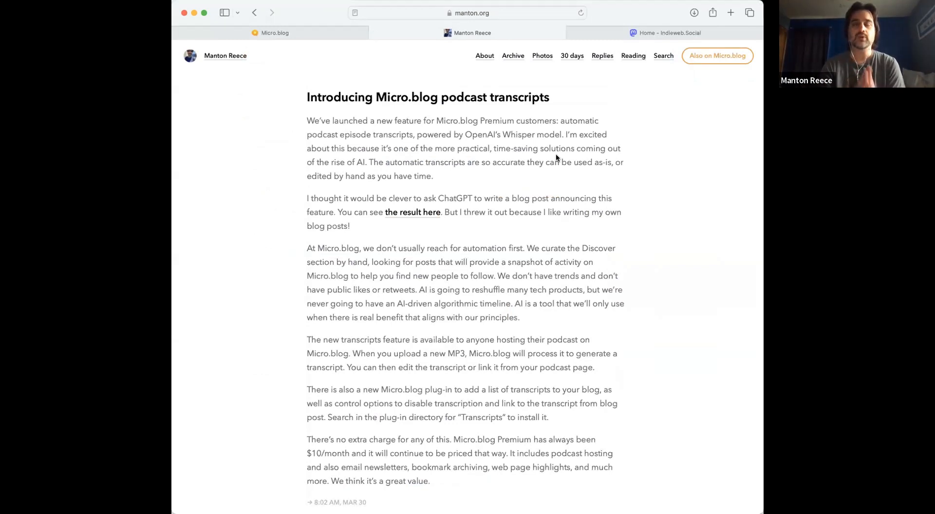
mouse_move(646, 58)
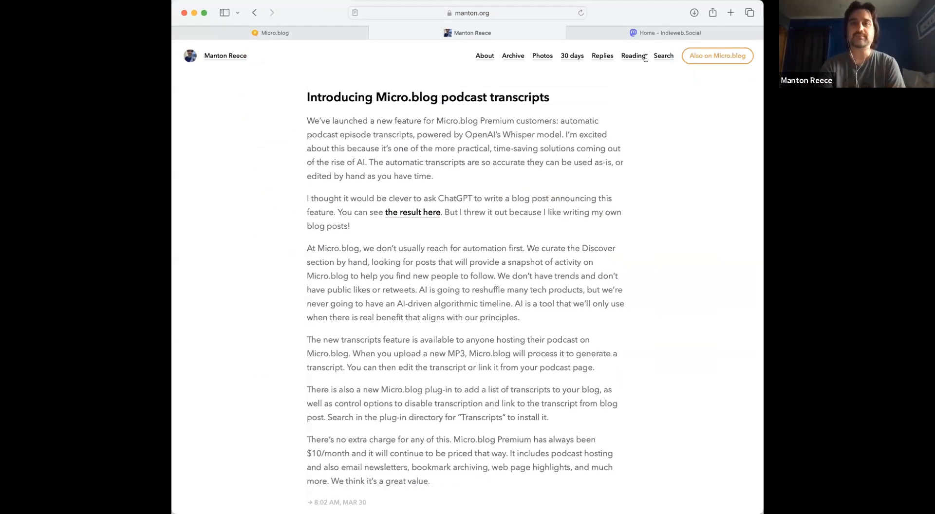
left_click(666, 32)
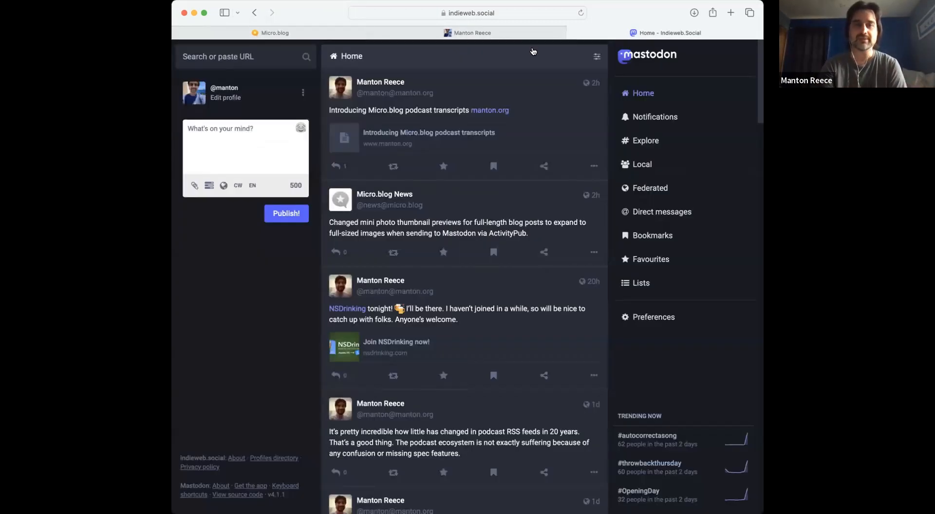
- Leave the indieweb.social home feed and return to the Micro.blog timeline
left_click(270, 32)
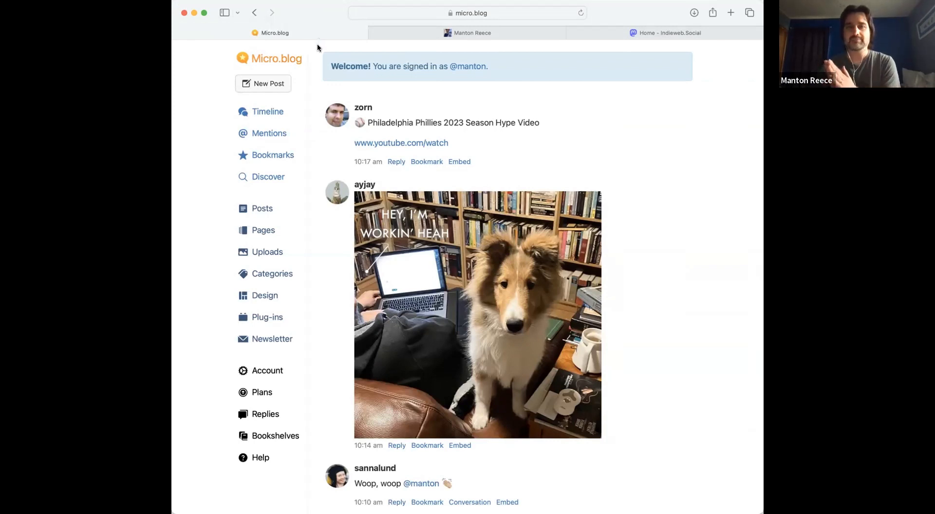
scroll("down", 3)
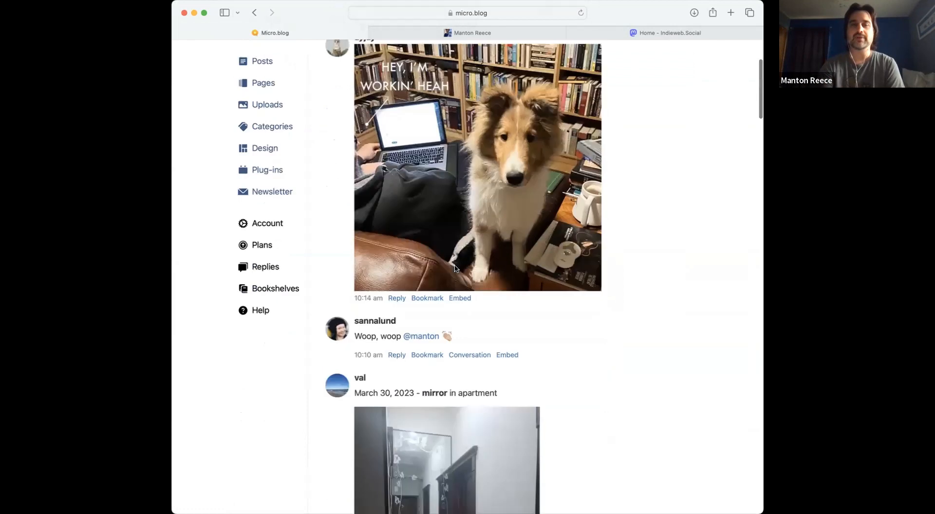
scroll("down", 3)
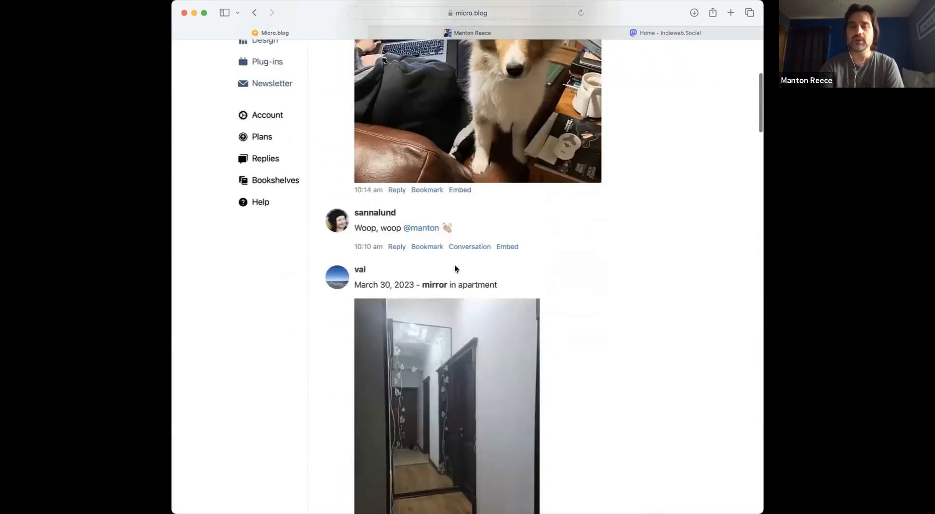
scroll("up", 3)
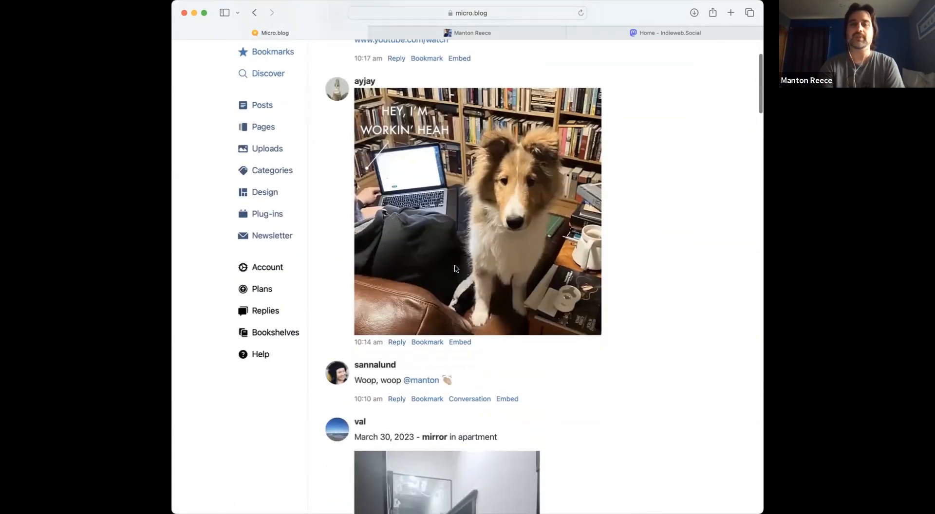
scroll("up", 3)
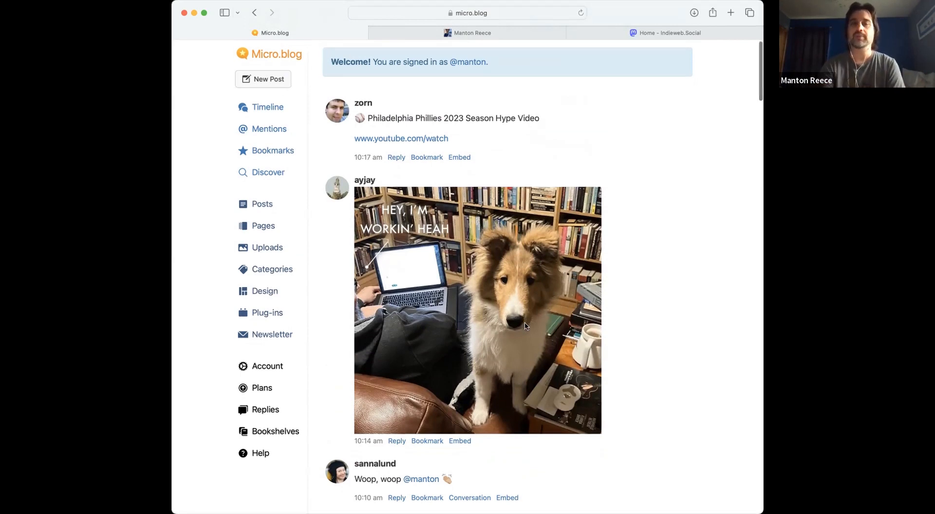
scroll("up", 3)
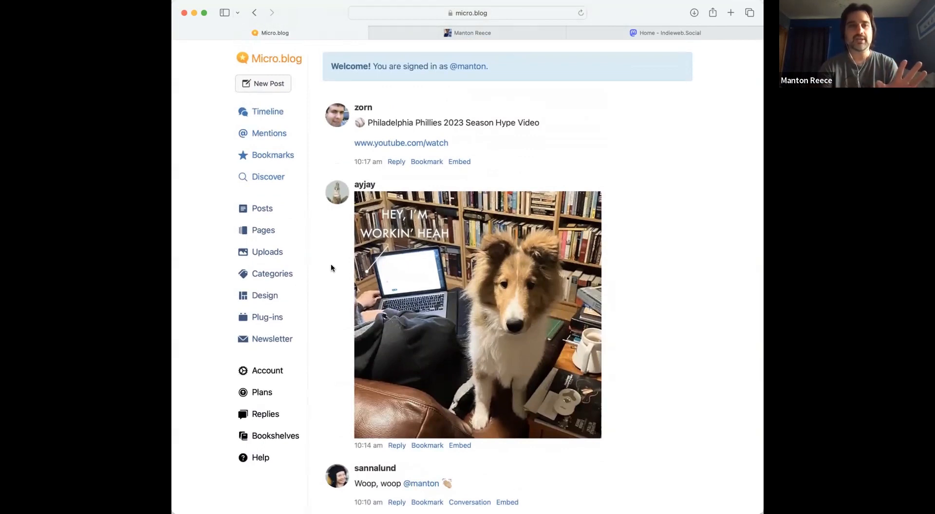
mouse_move(262, 209)
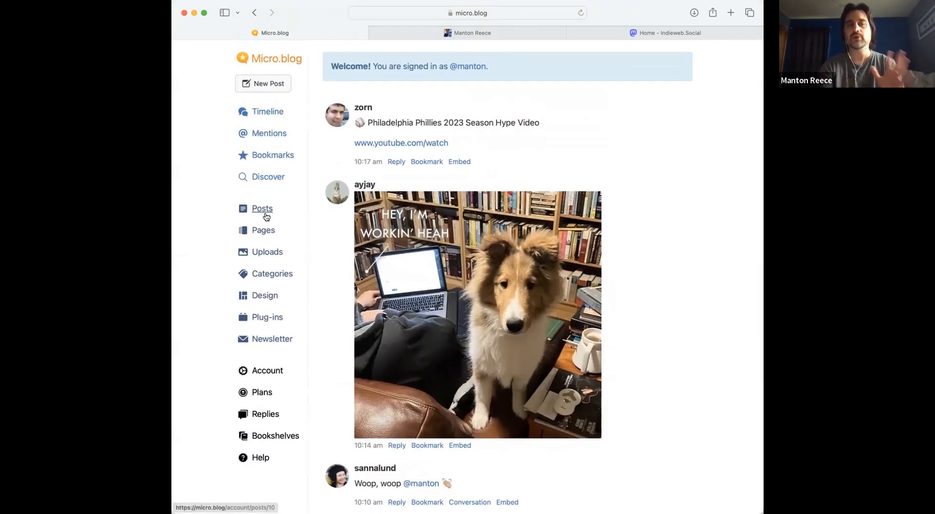
mouse_move(267, 243)
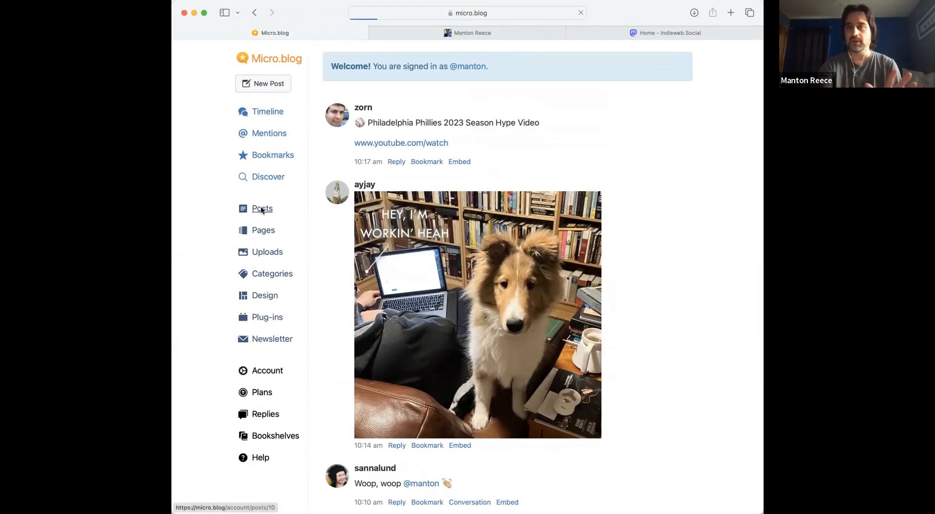
- Open Posts, filter to Drafts to see the Twitter API tiers draft, then show All Posts
left_click(262, 209)
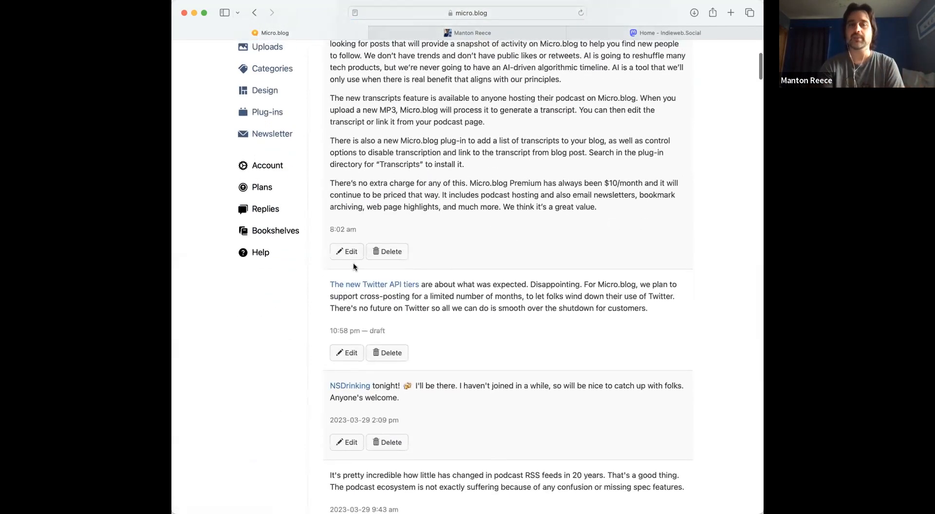
left_click(378, 91)
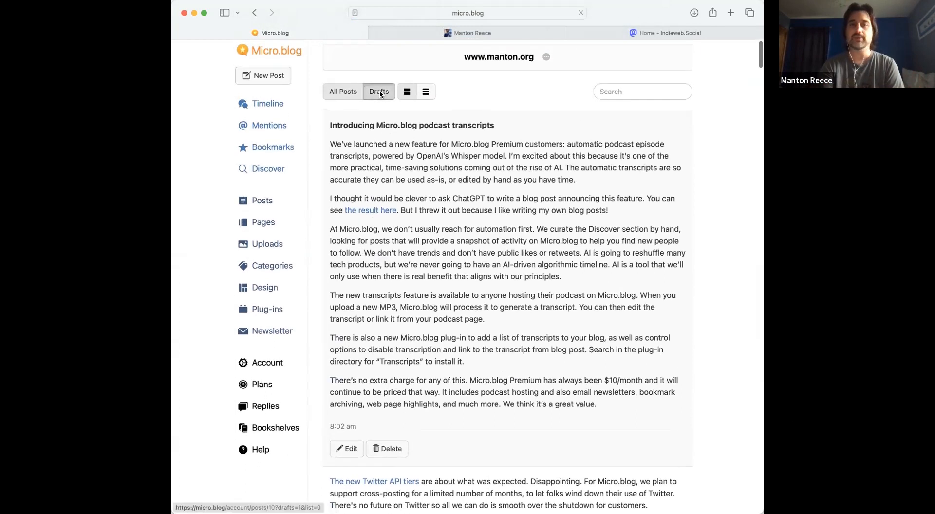
left_click(379, 91)
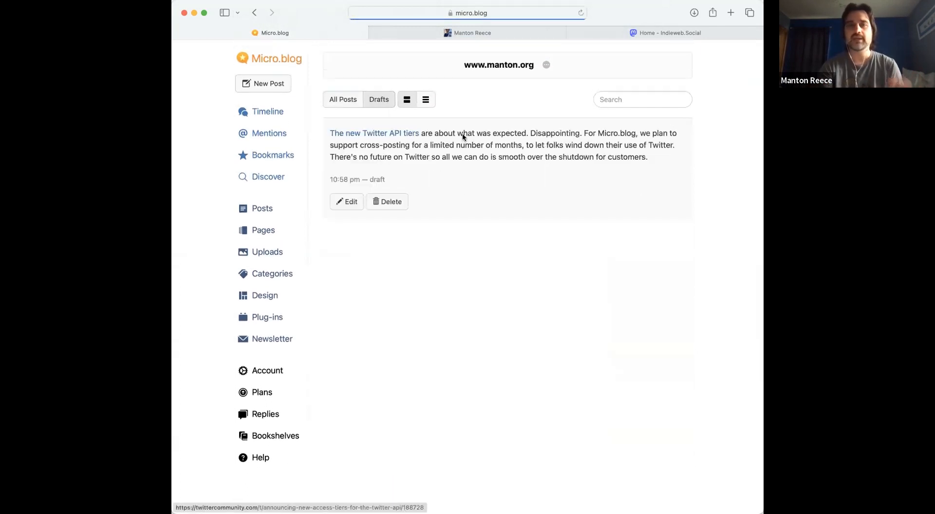
mouse_move(467, 141)
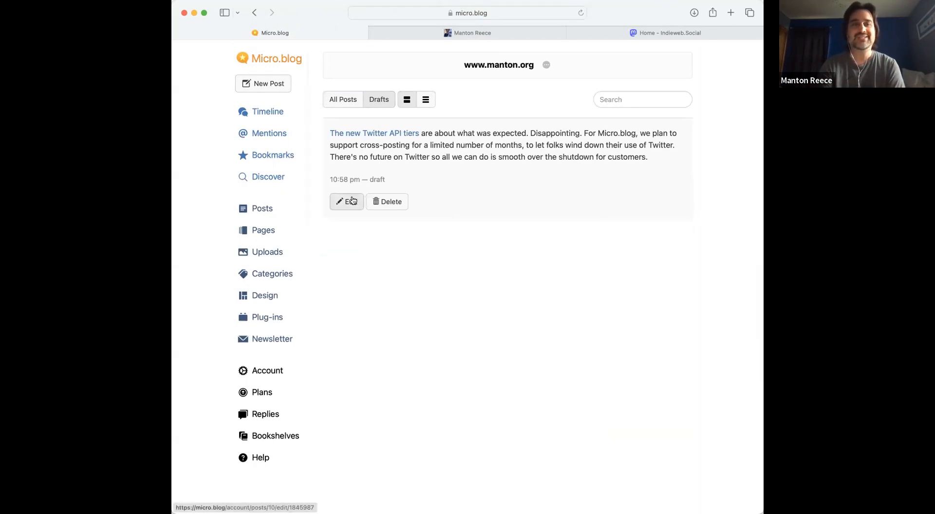
left_click(346, 201)
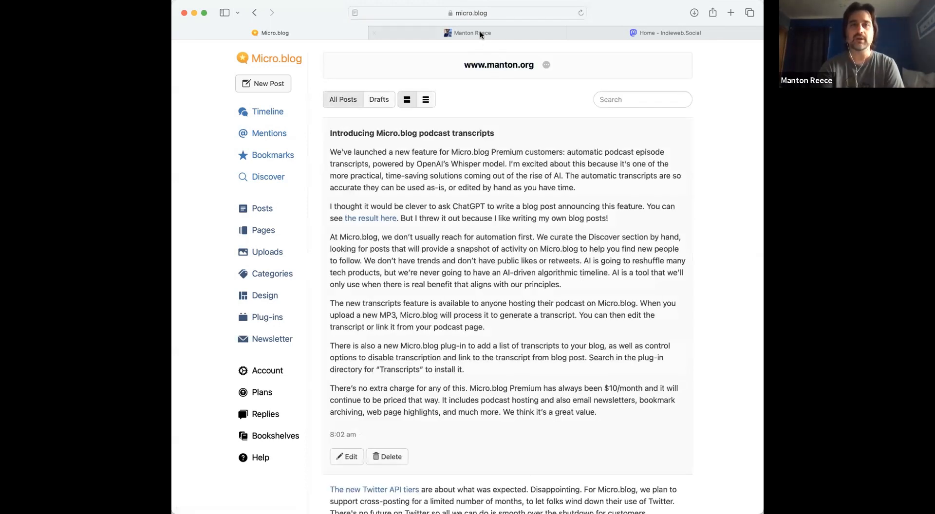
- Browse manton.org's recent posts and Photos page, ending on the podcast transcripts post
left_click(472, 33)
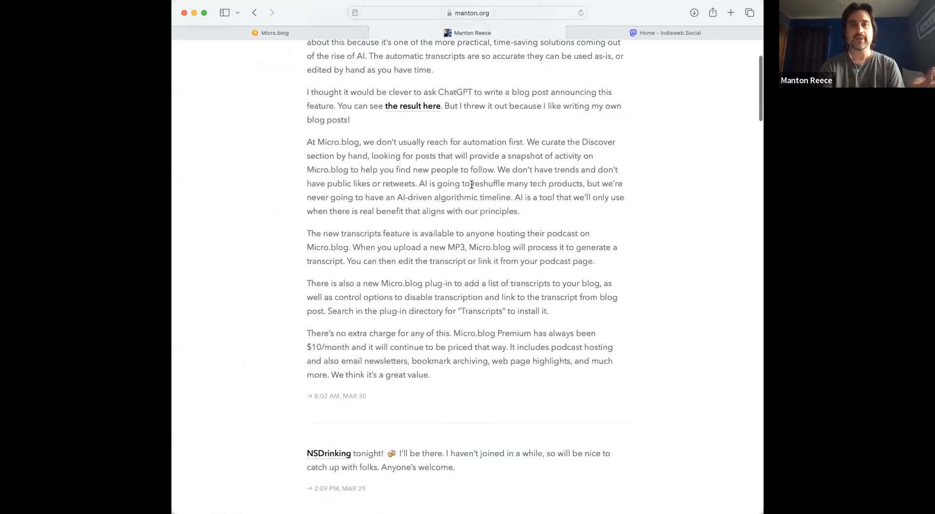
scroll("up", 3)
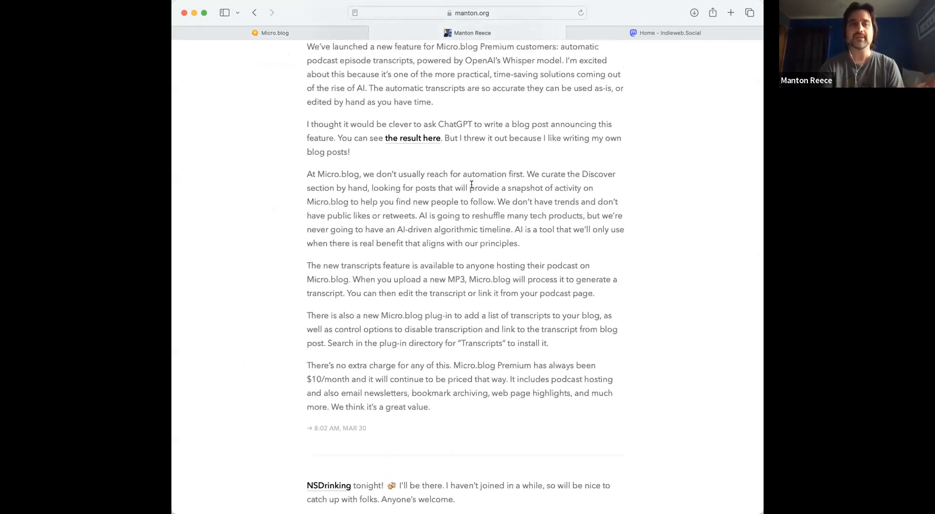
scroll("up", 3)
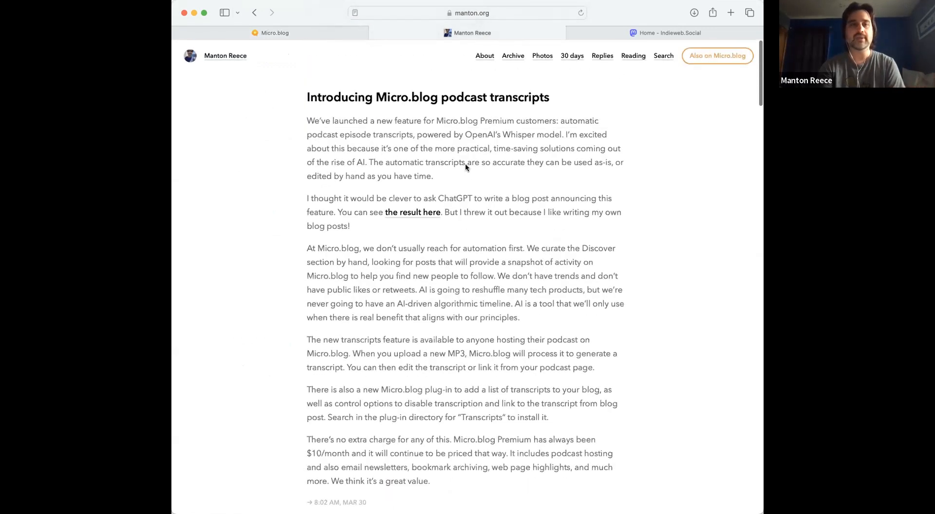
scroll("down", 3)
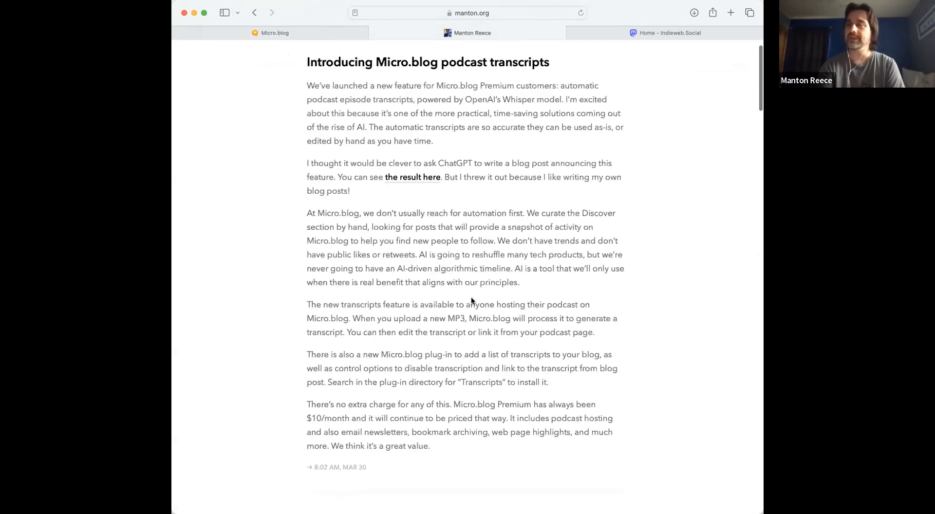
scroll("down", 3)
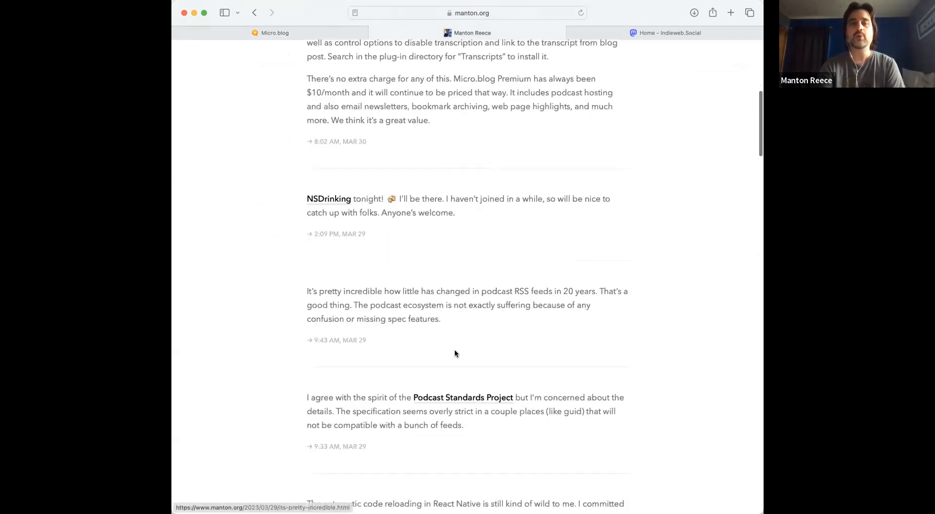
scroll("down", 3)
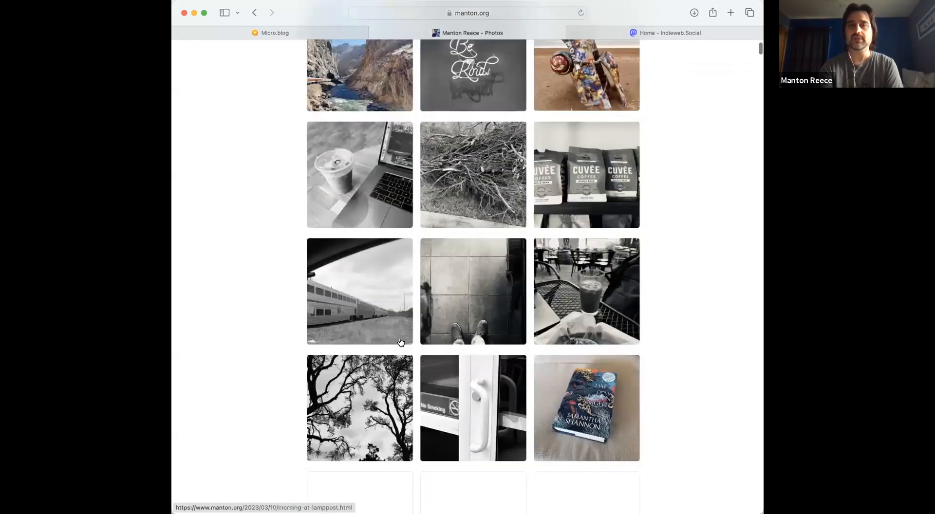
scroll("up", 3)
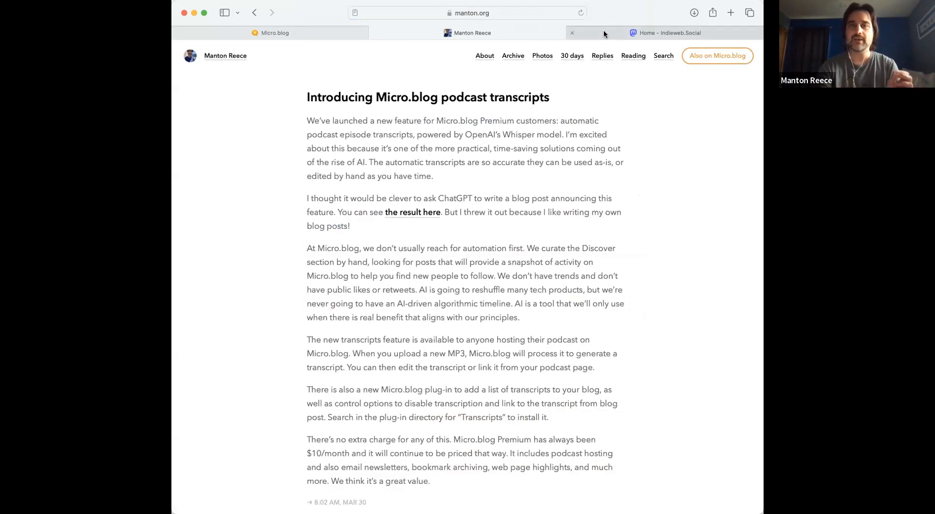
left_click(666, 33)
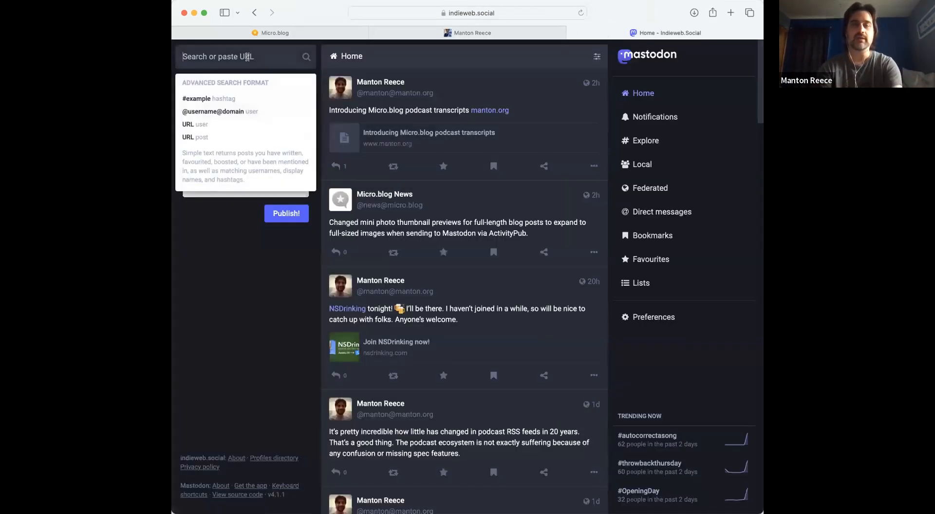
type("@manton@")
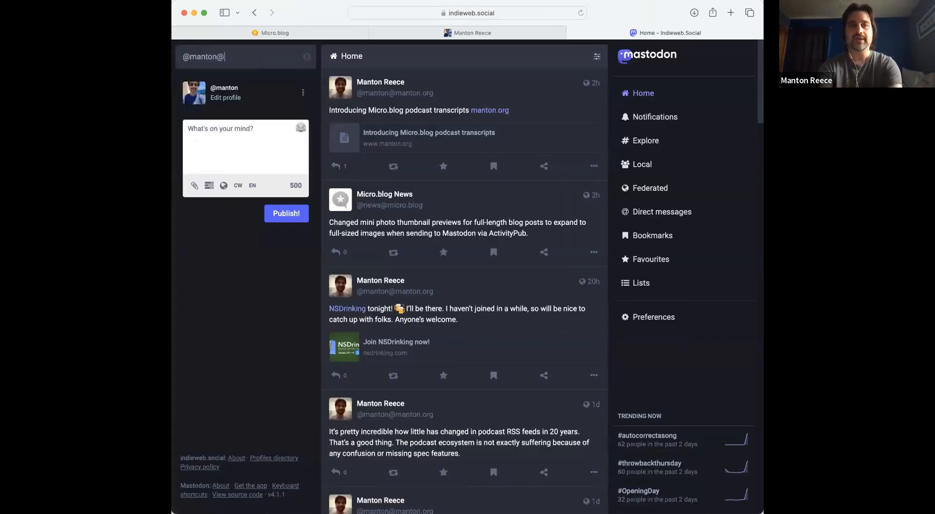
type("manton.org")
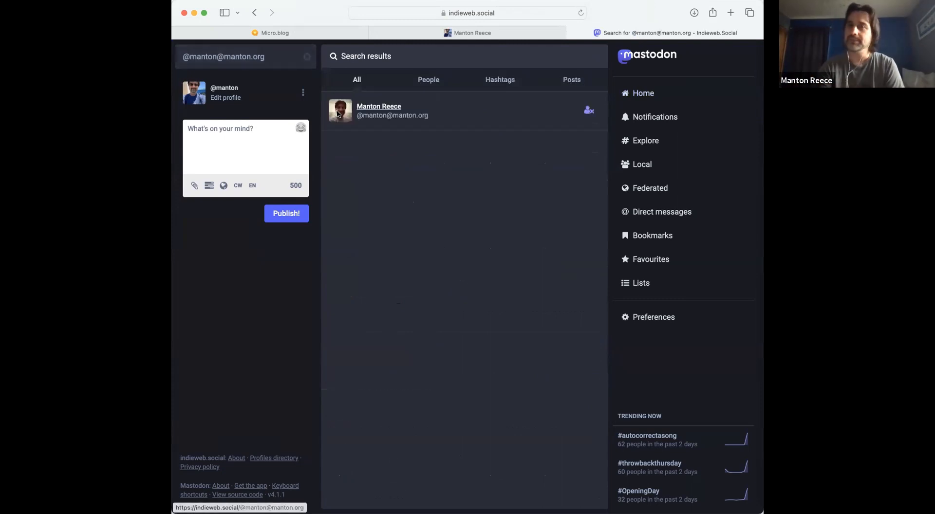
- Open the manton.org account profile and scroll through its recent posts
left_click(379, 111)
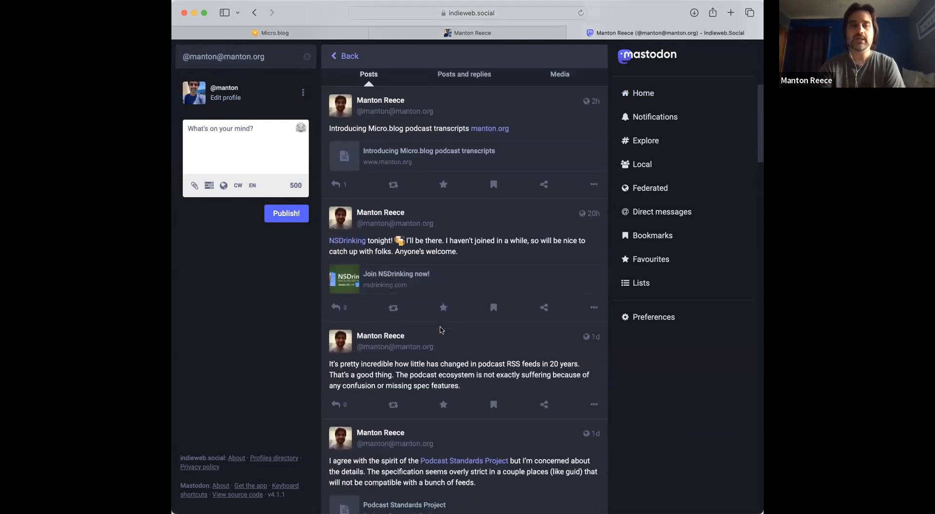
scroll("down", 3)
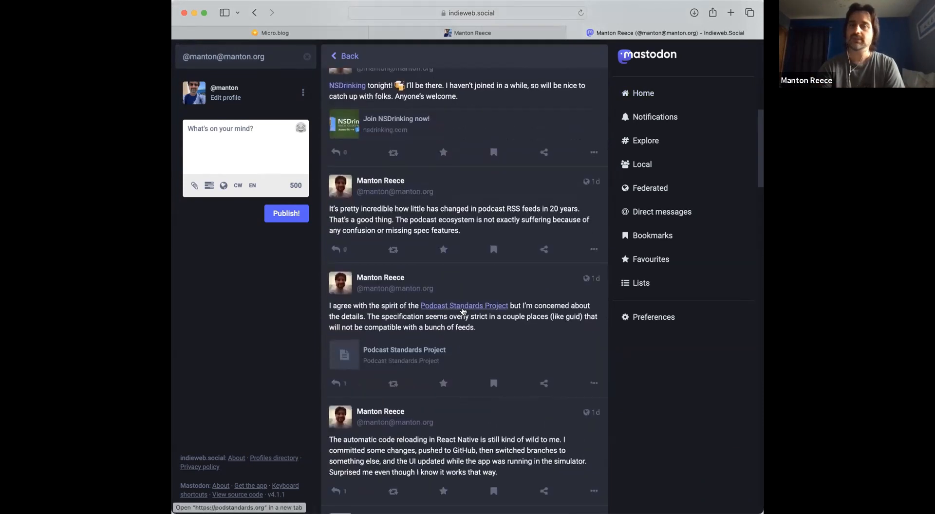
mouse_move(423, 323)
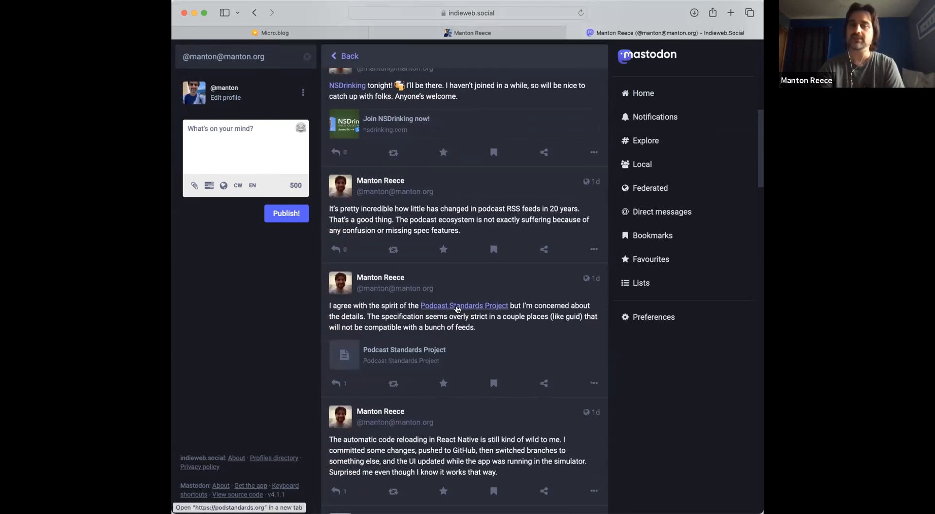
mouse_move(414, 316)
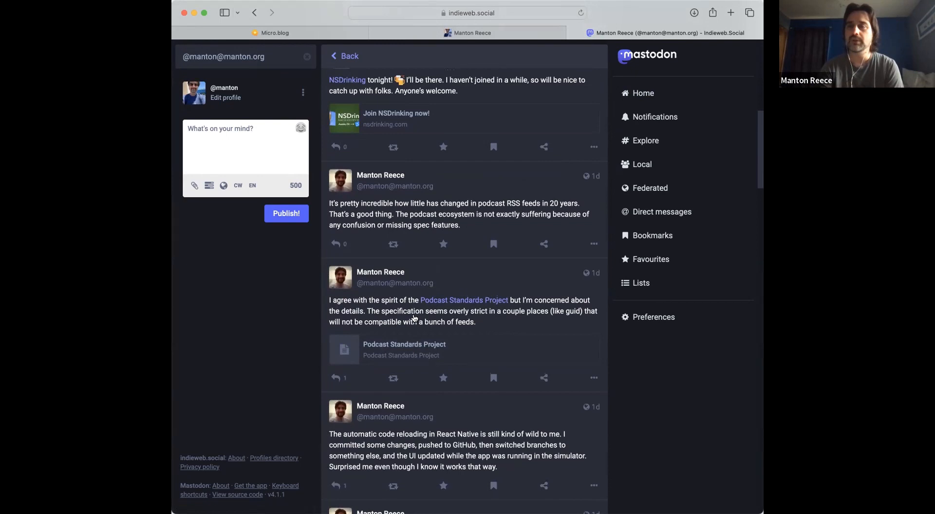
scroll("down", 3)
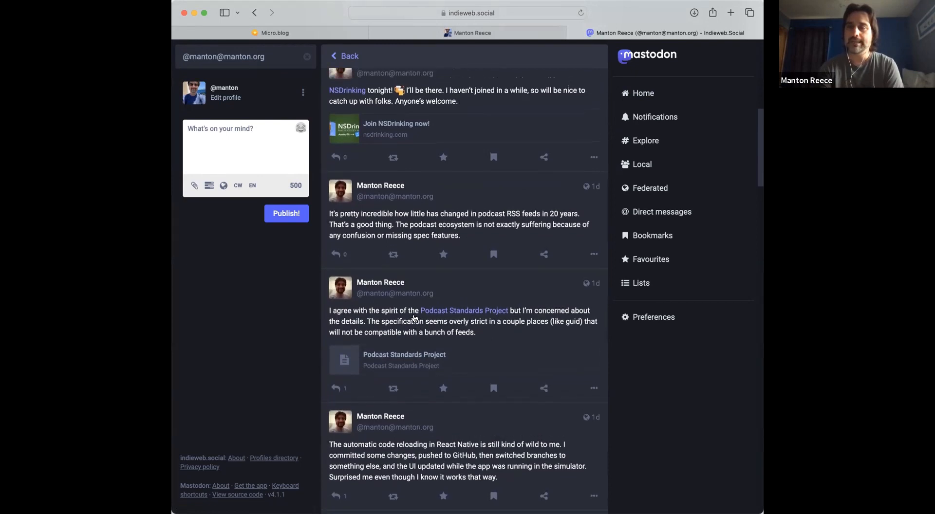
scroll("up", 3)
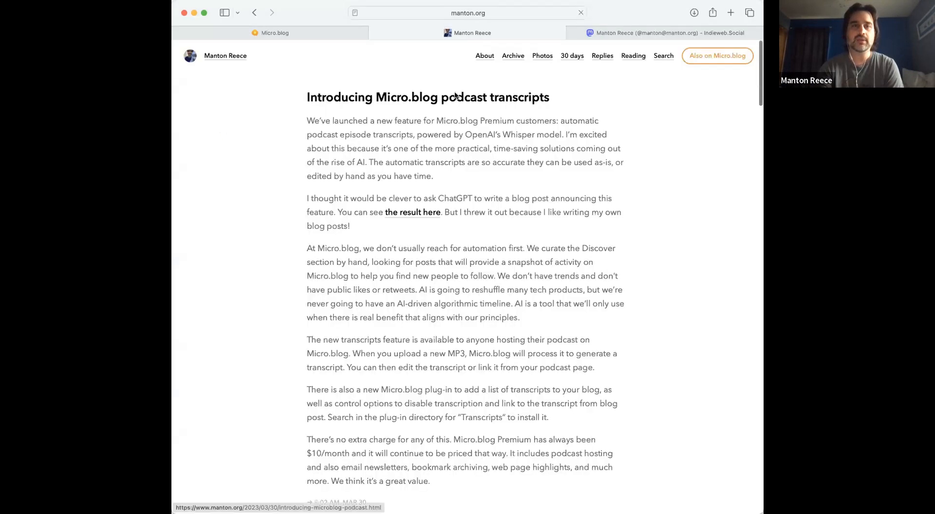
- Scroll below the manton.org transcripts post down to its collected replies
scroll("down", 3)
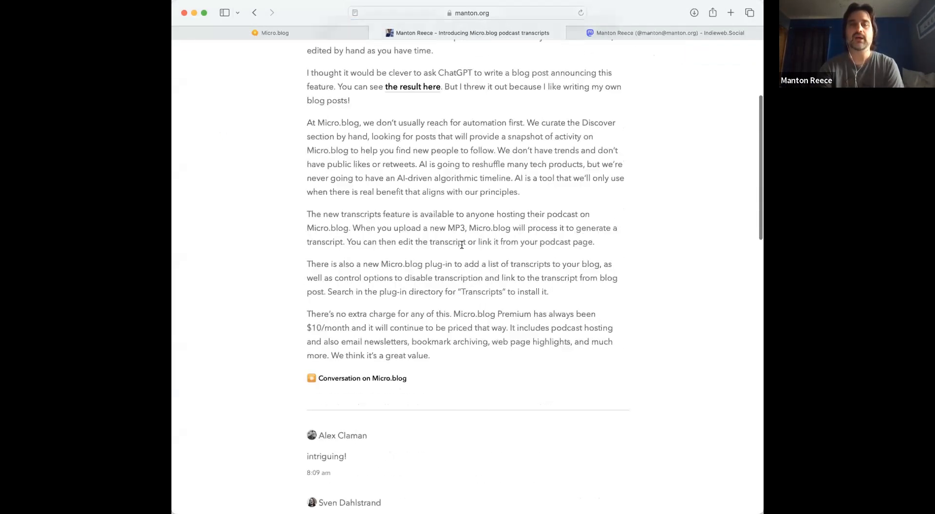
scroll("down", 3)
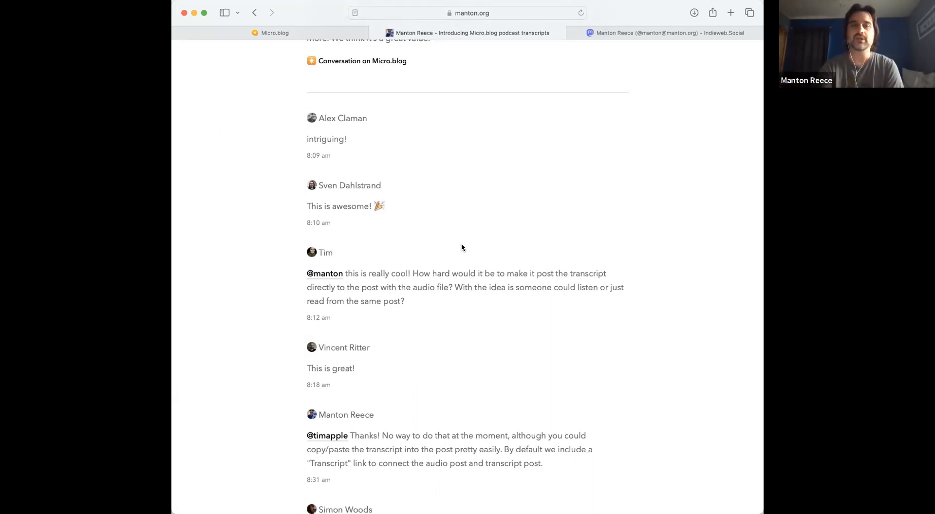
scroll("down", 3)
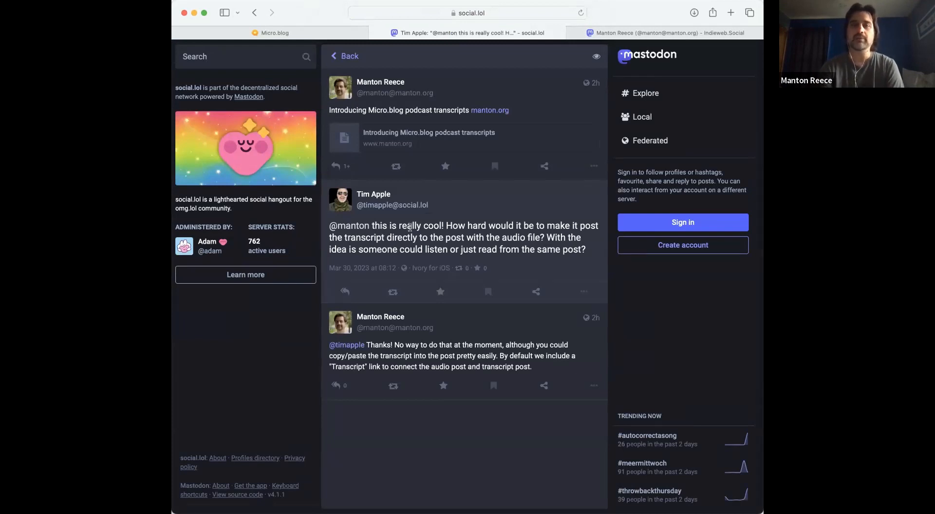
mouse_move(432, 357)
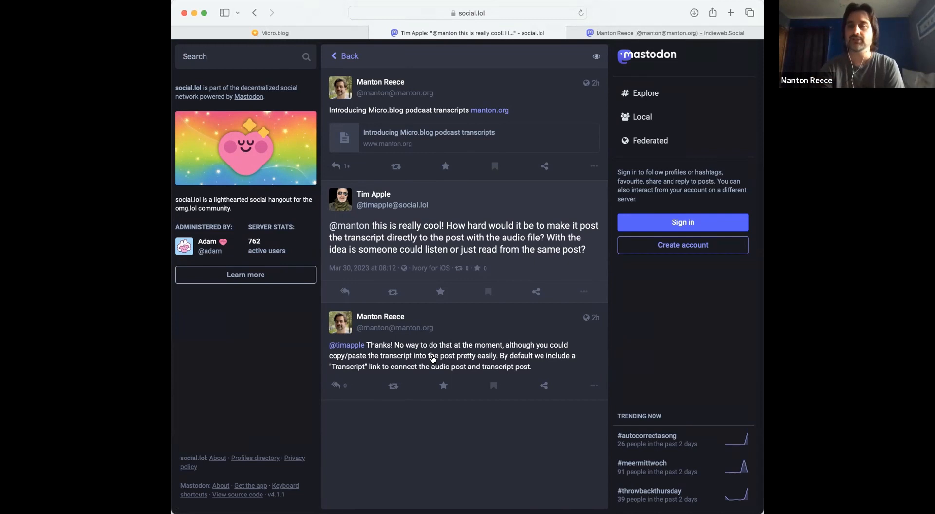
mouse_move(441, 343)
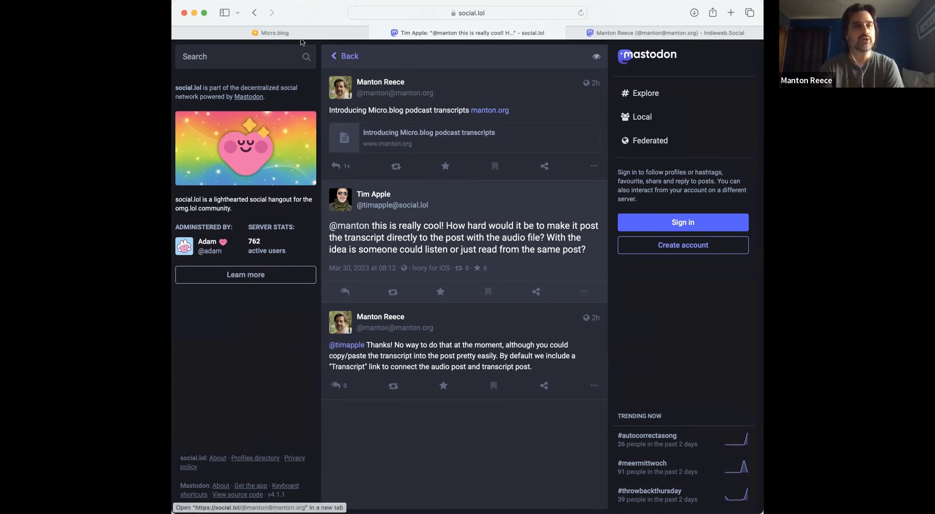
- Return from the social.lol reply thread to the Micro.blog posts list
left_click(269, 33)
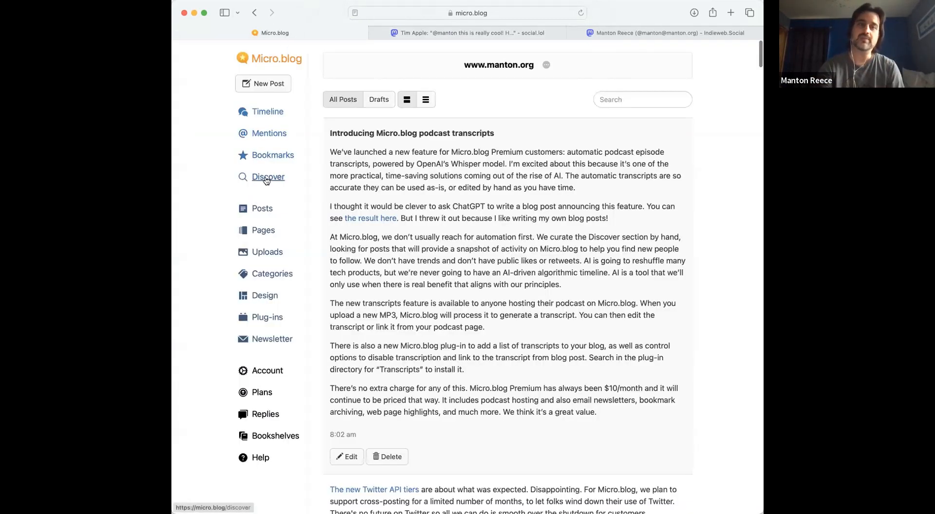
- Open Discover and reveal its search field for people and posts
left_click(268, 177)
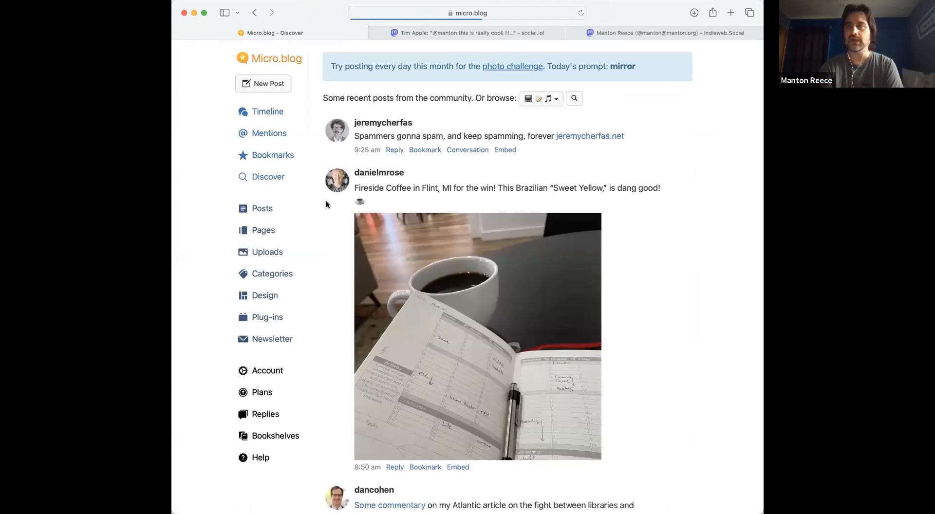
mouse_move(391, 272)
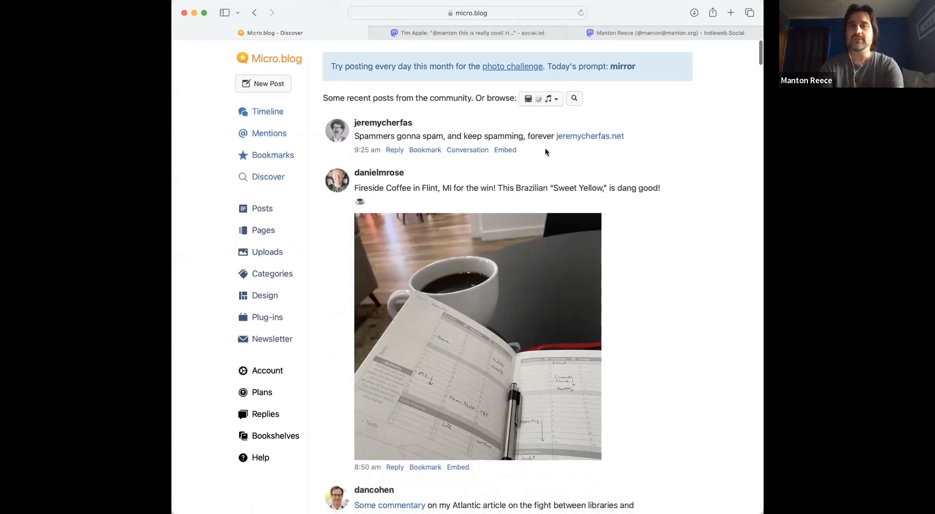
left_click(574, 98)
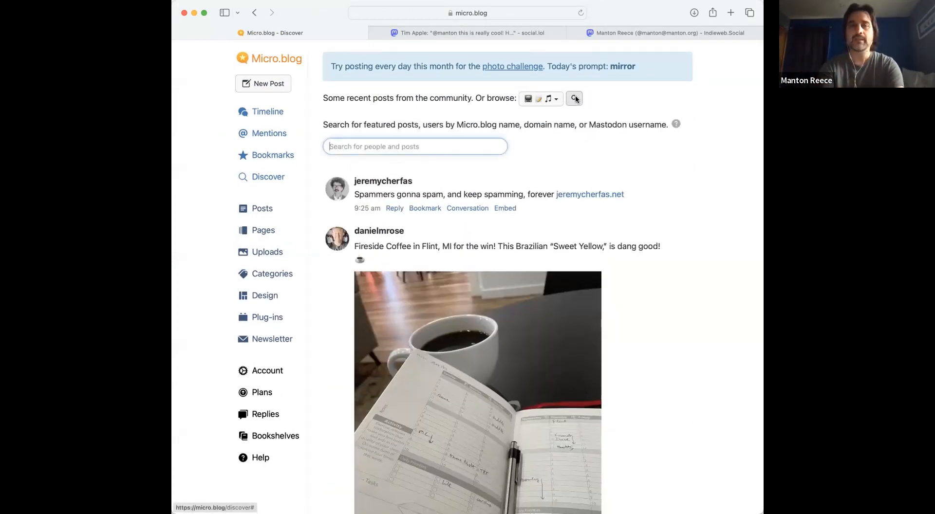
type("@")
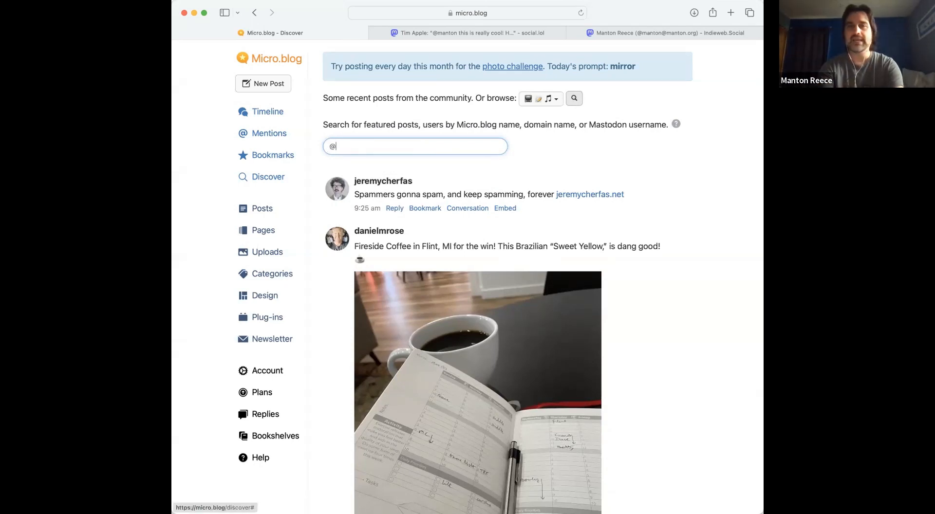
type("snarf")
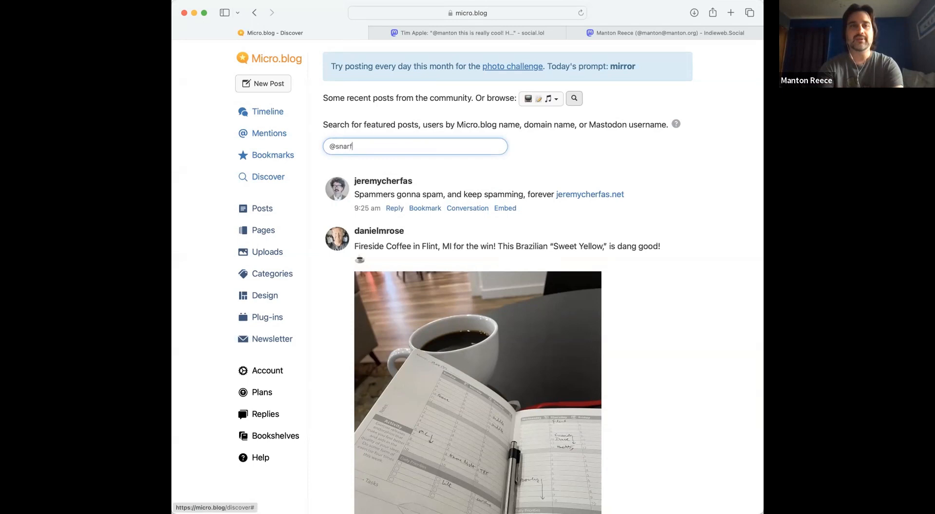
type("ed.org")
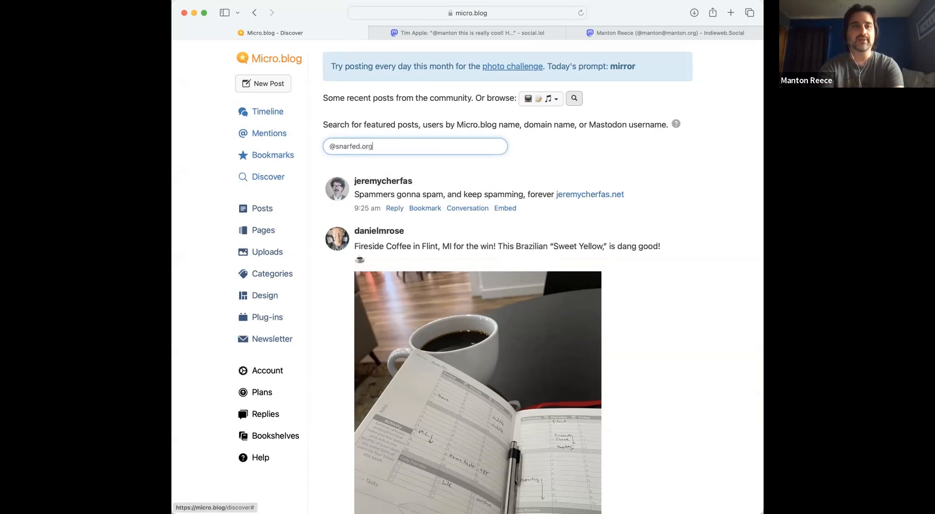
type("@snarfed.org")
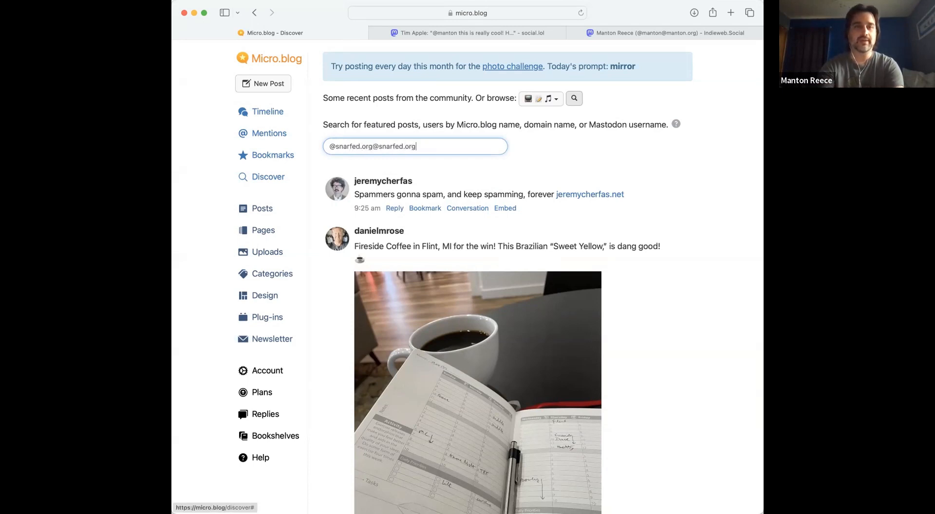
key("Return")
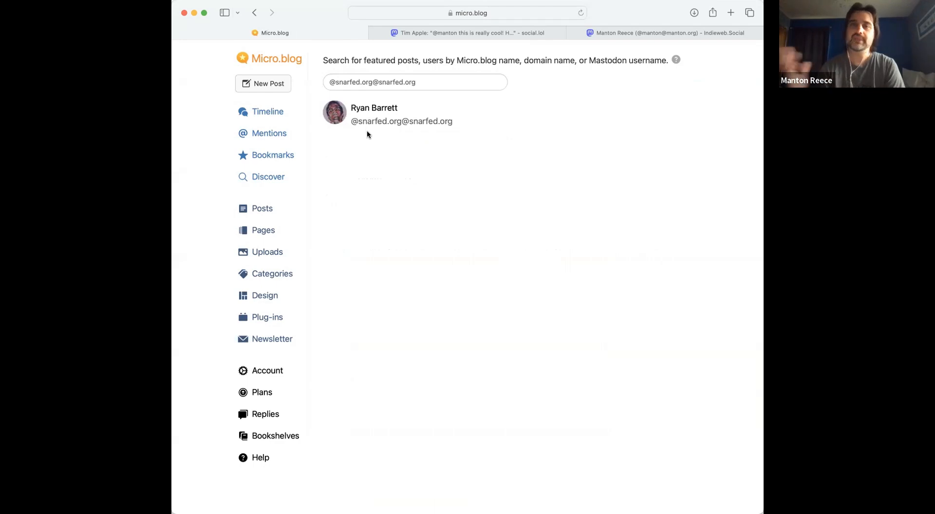
mouse_move(268, 133)
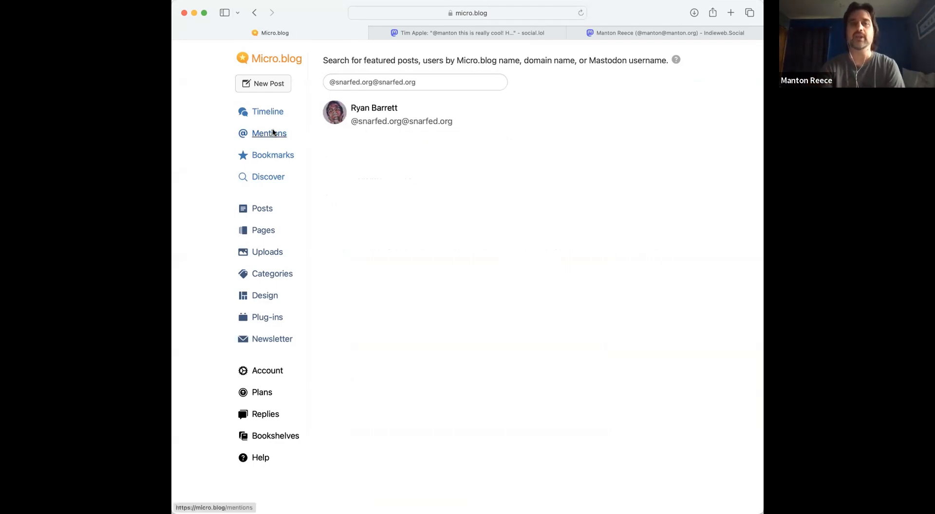
- Leave the Discover search result for the Mentions view in the sidebar
left_click(268, 111)
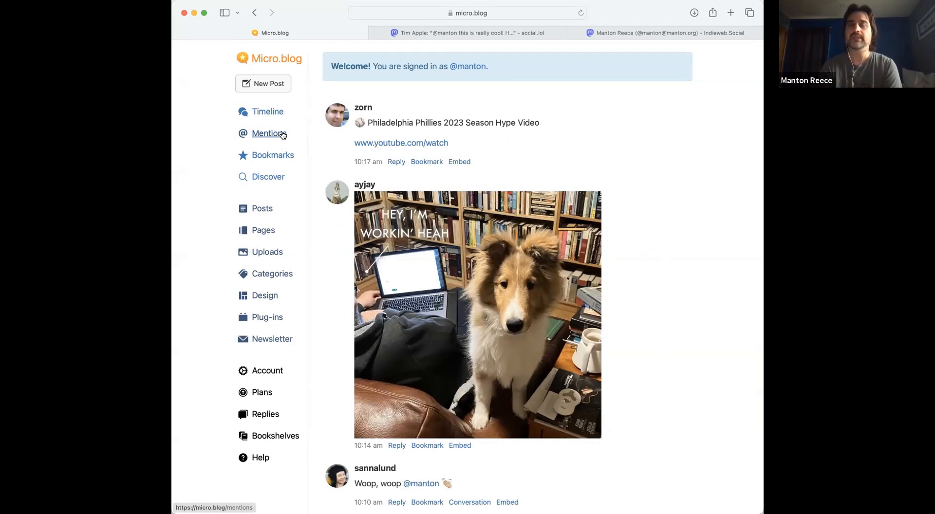
mouse_move(282, 138)
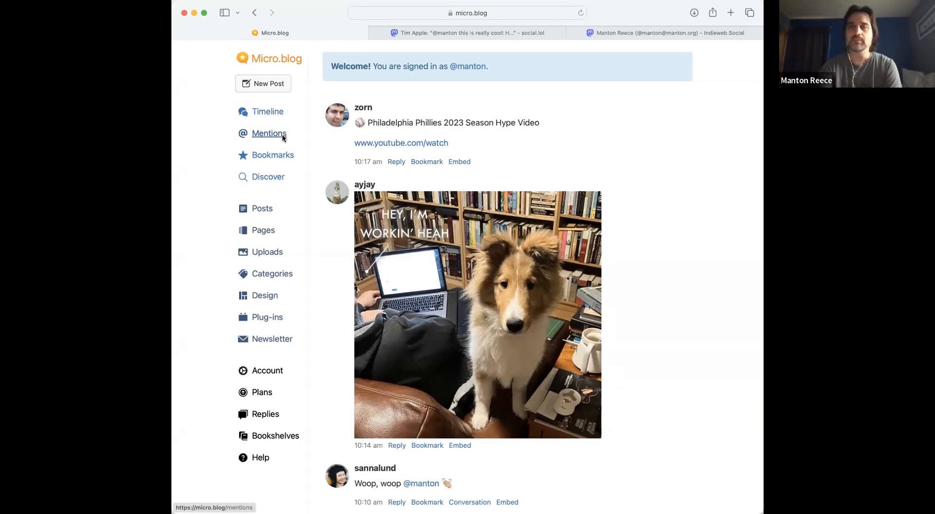
mouse_move(446, 172)
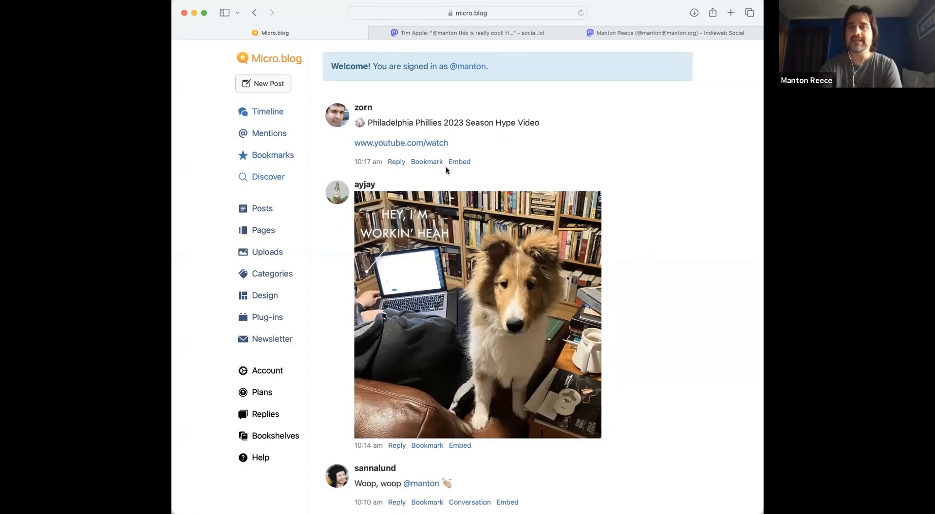
mouse_move(661, 162)
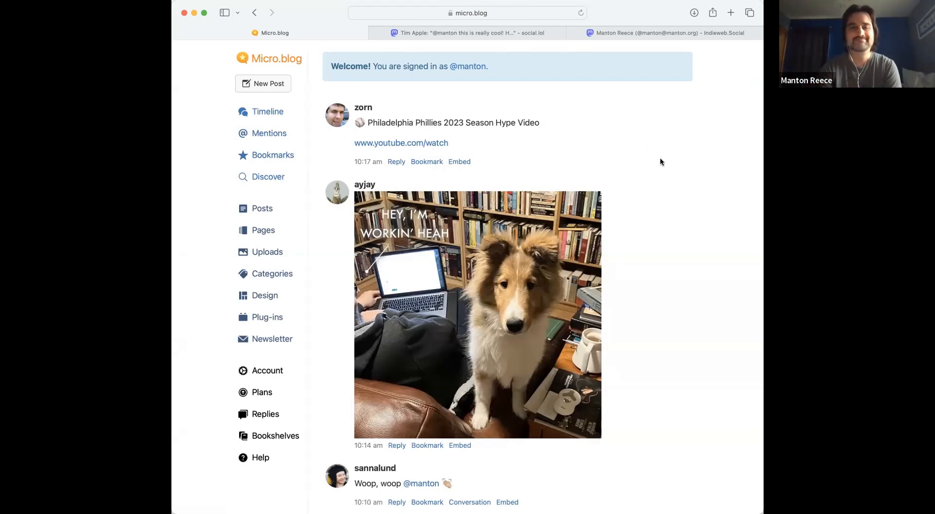
mouse_move(606, 464)
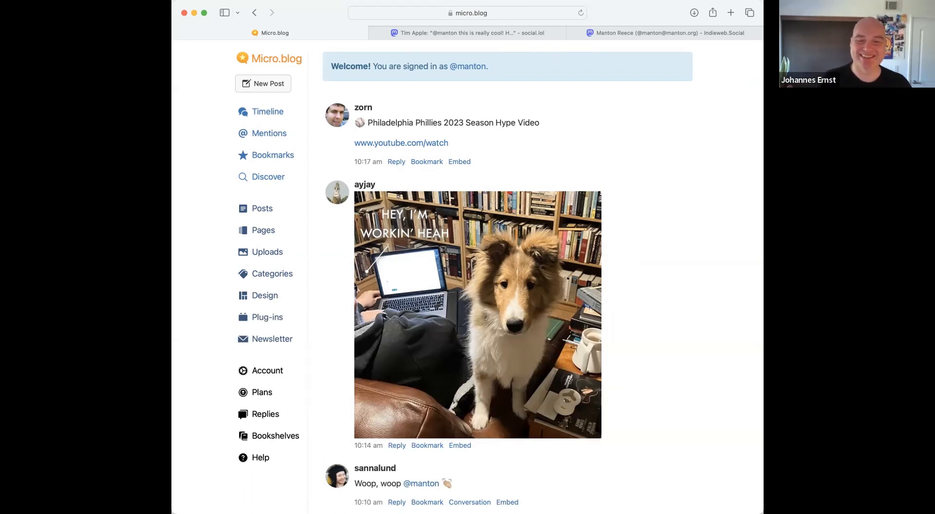
mouse_move(435, 7)
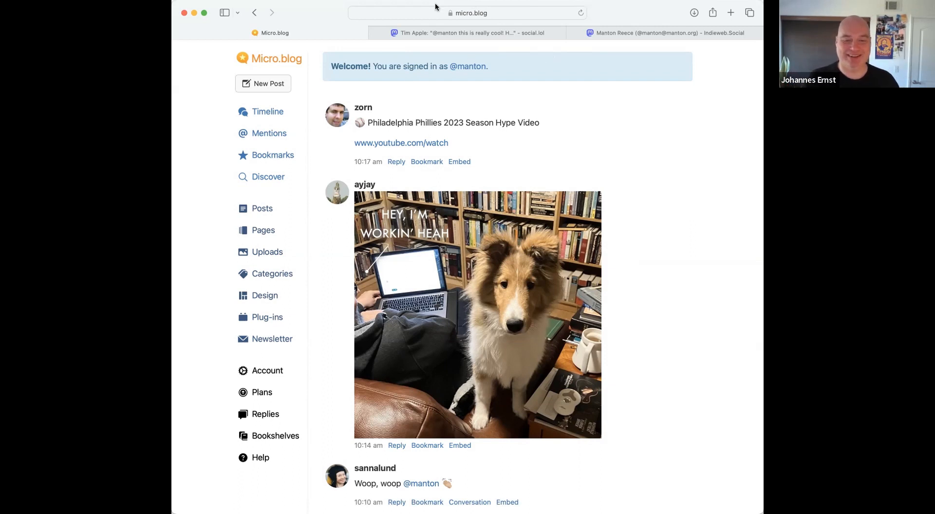